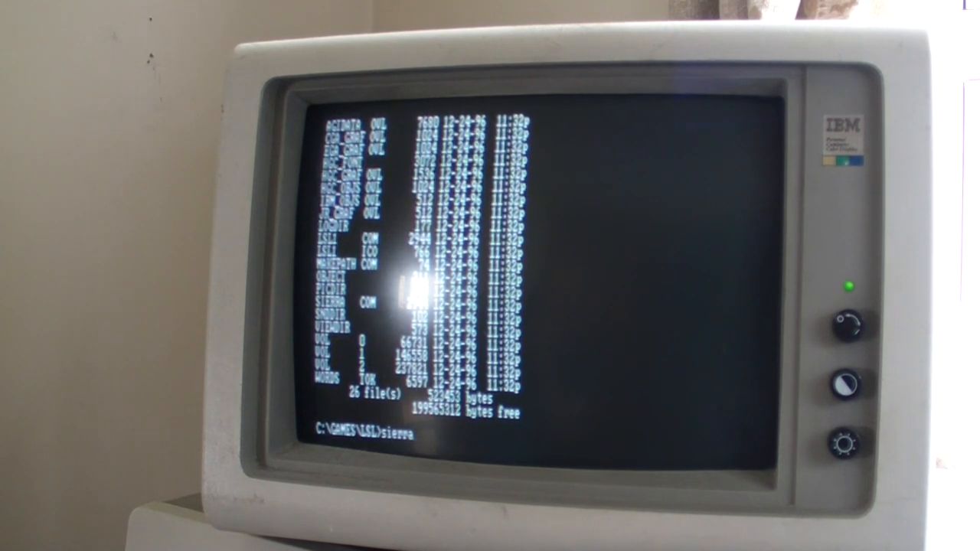
# Step: Submit the 'sierra' command at the C:\GAMES\LSL prompt to launch the game
pyautogui.press('Return')
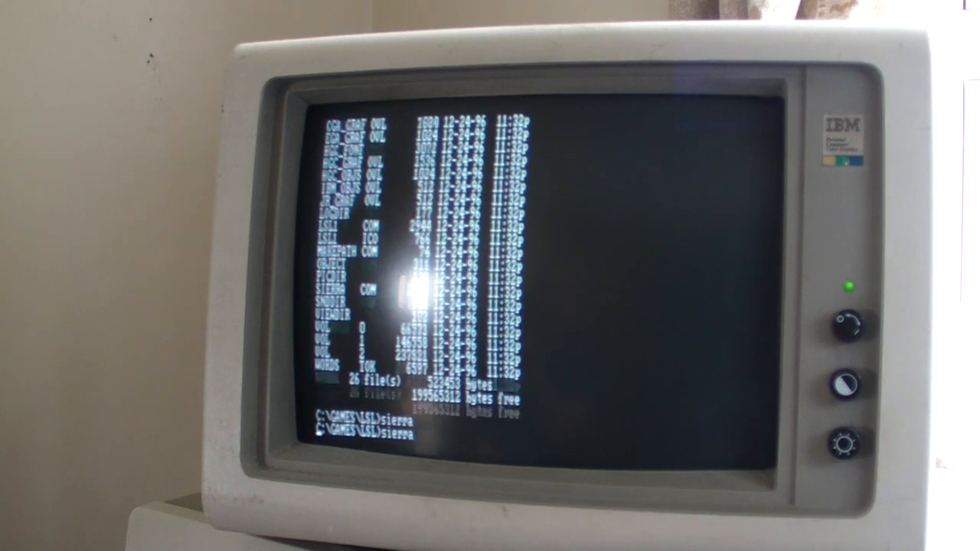